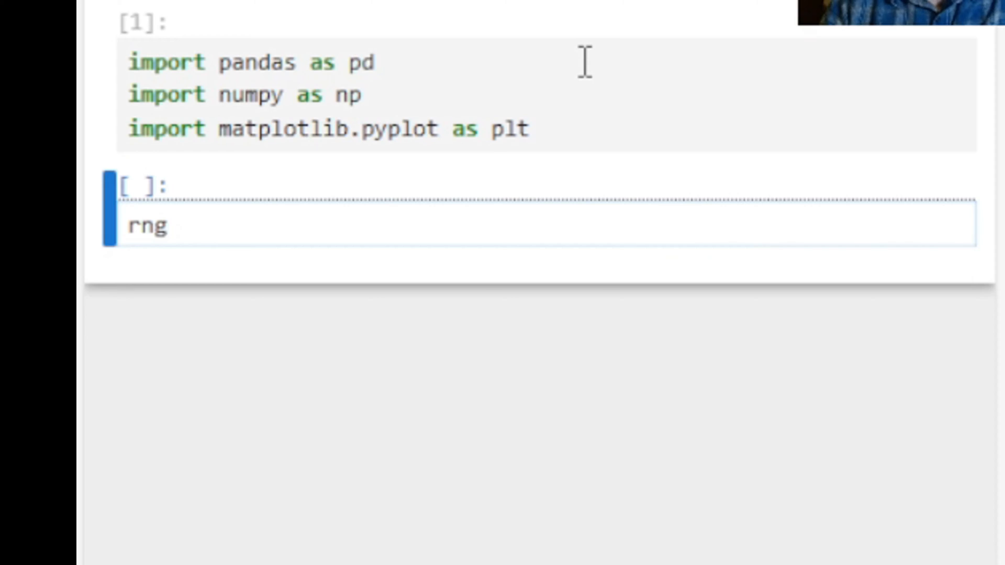
- Define the 120-day date range rng from 2024-01-01 and the random-walk Series ts
text(= pd.date_range('2024-01-01',)
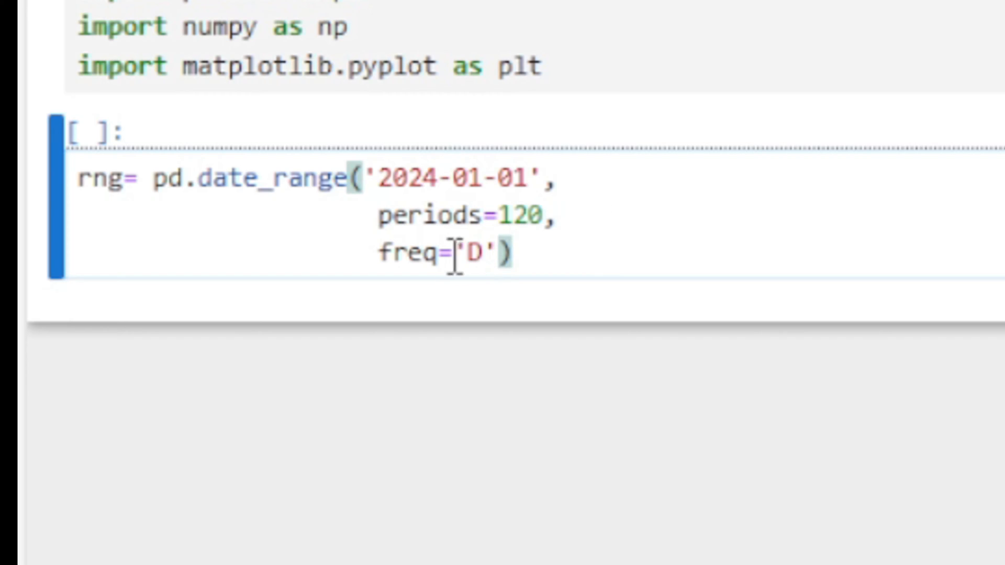
click(513, 253)
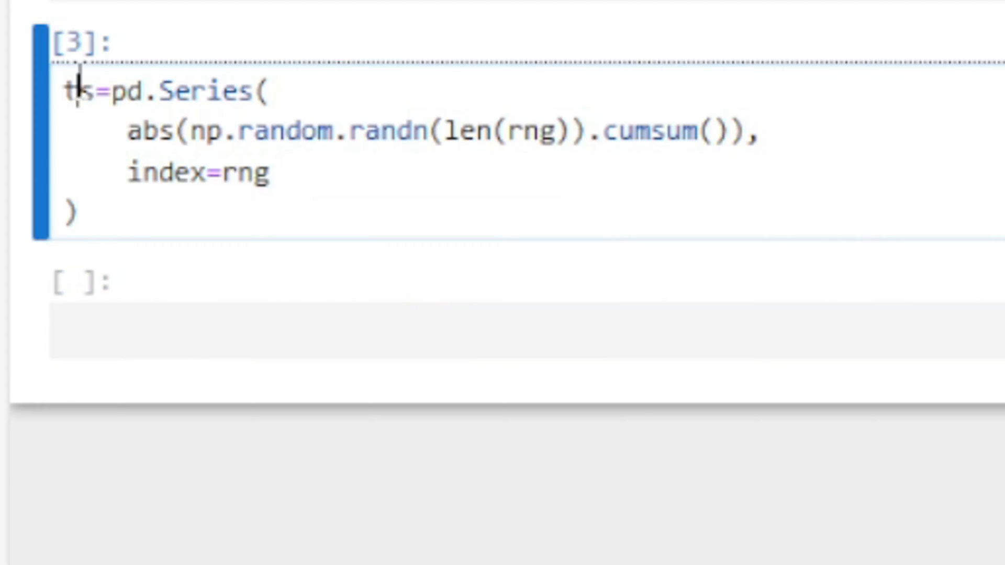
- Select ts and enter ts.plot() to draw the daily line chart
double_click(77, 90)
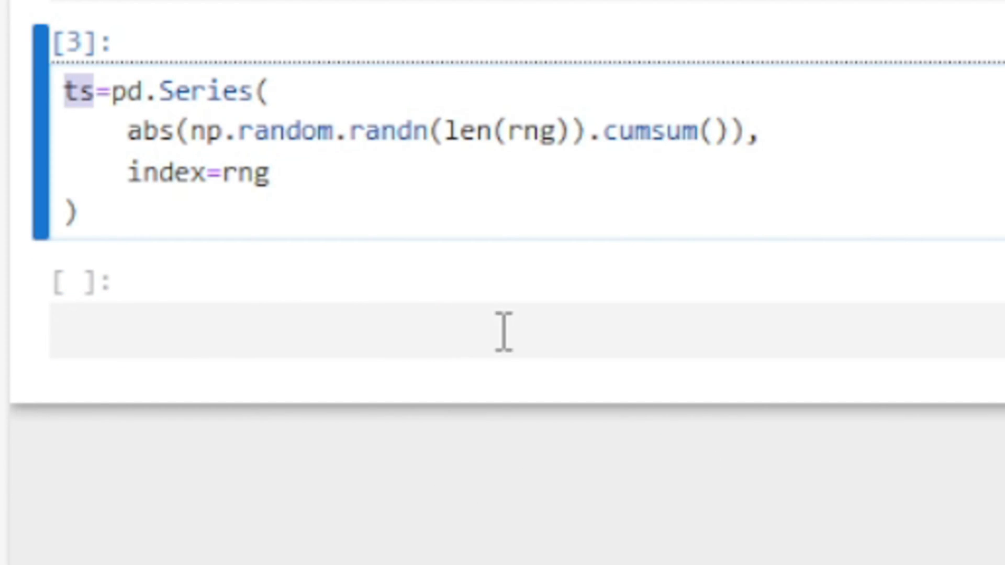
text(ts.)
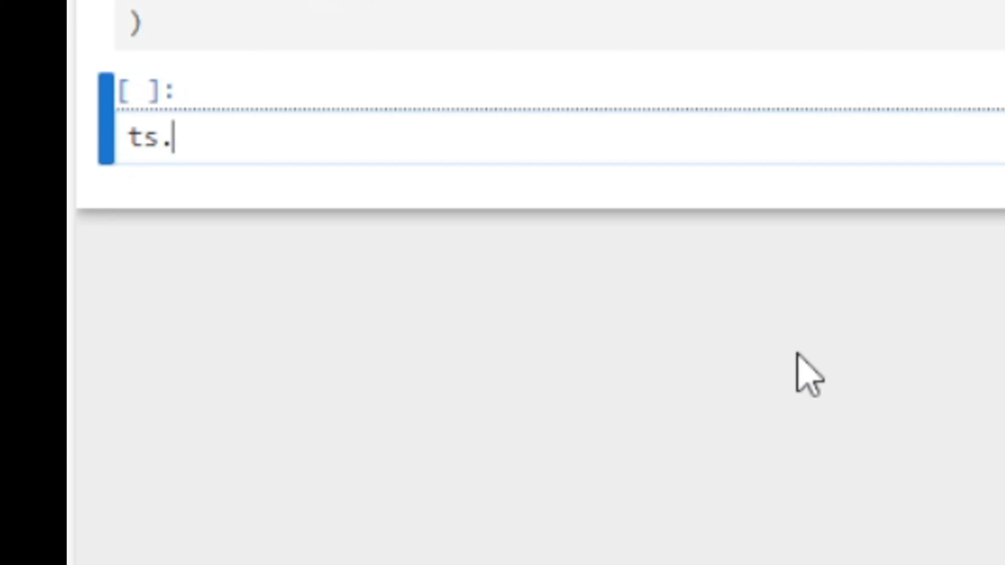
text(plot())
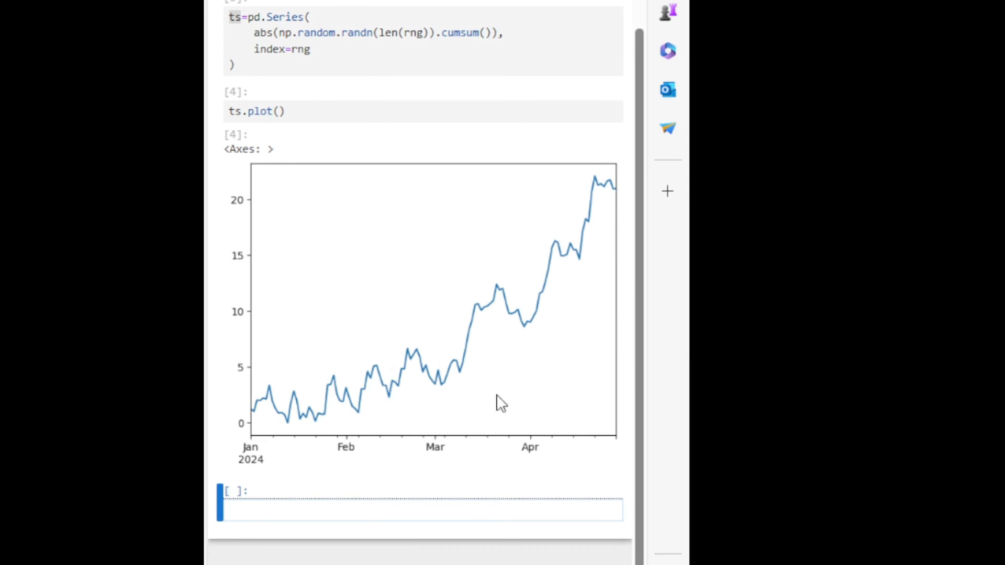
scroll(down, 3)
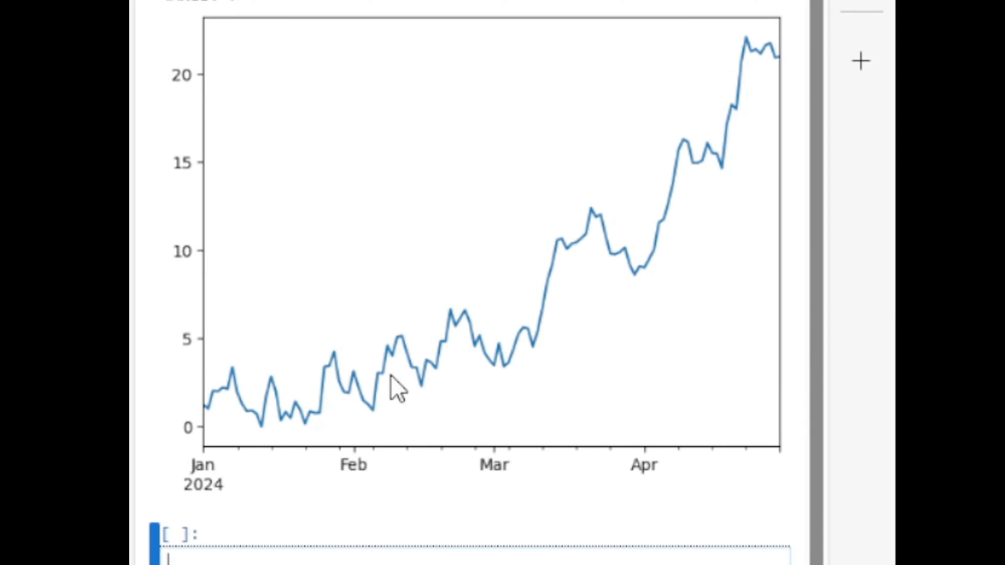
mouse_move(307, 422)
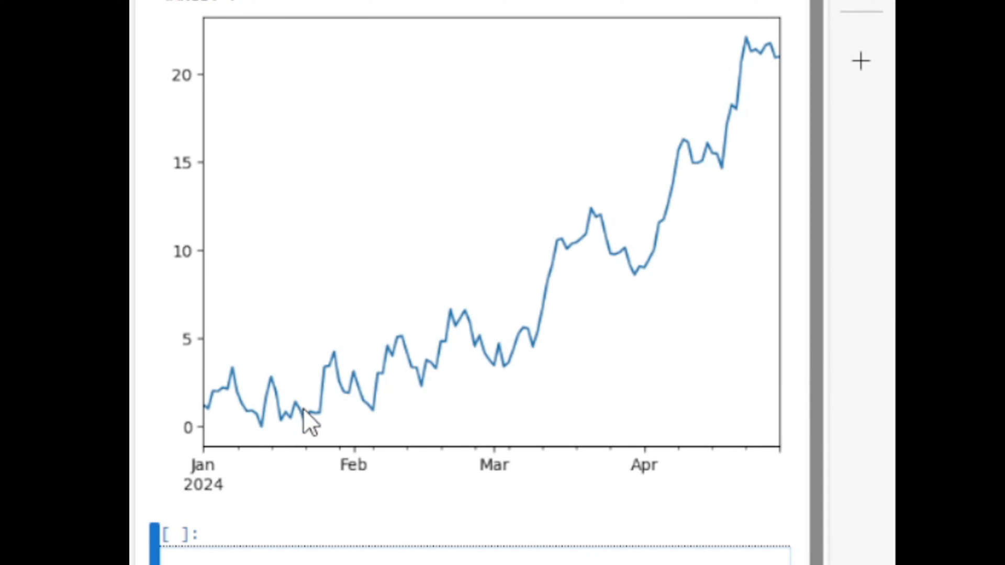
mouse_move(633, 330)
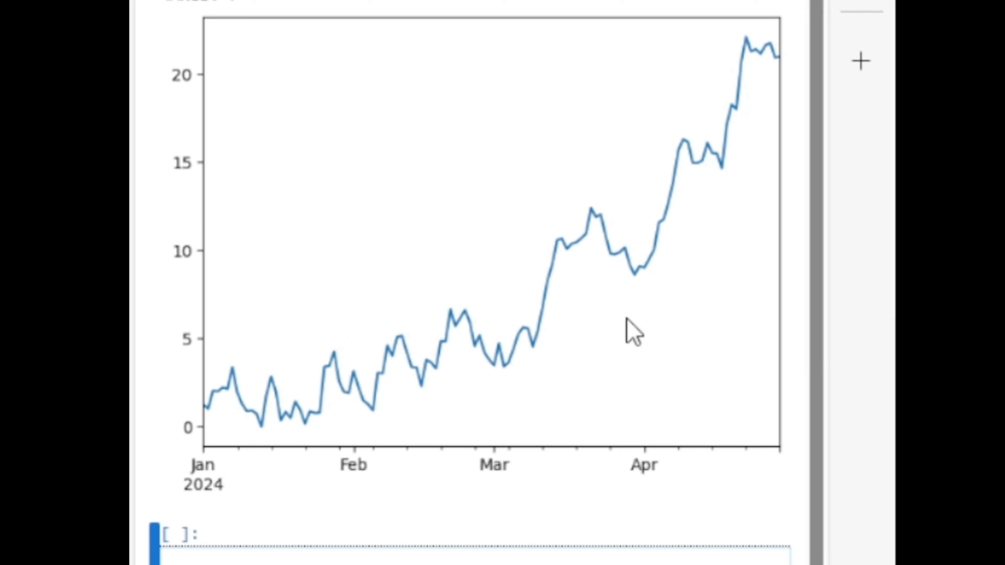
mouse_move(392, 385)
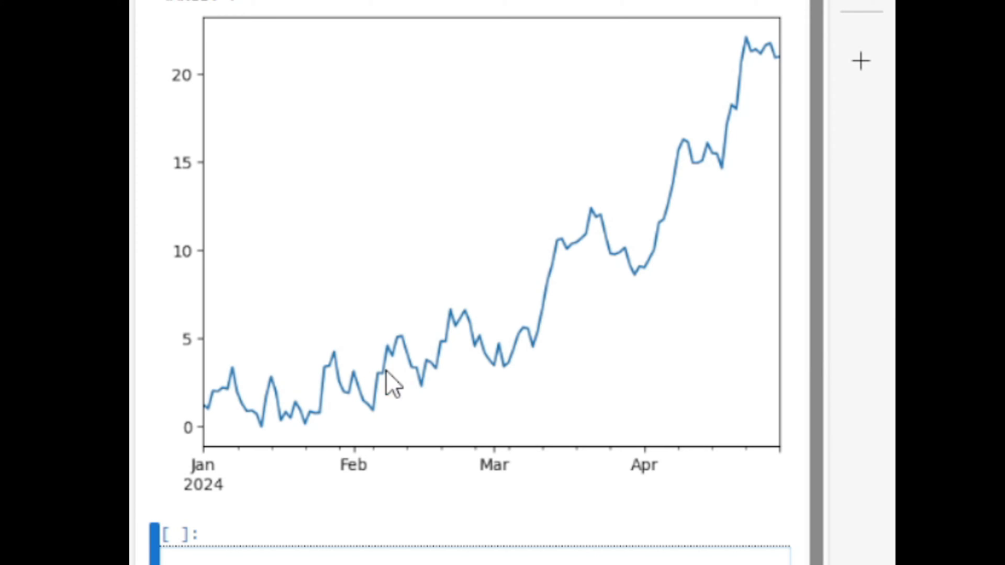
scroll(down, 3)
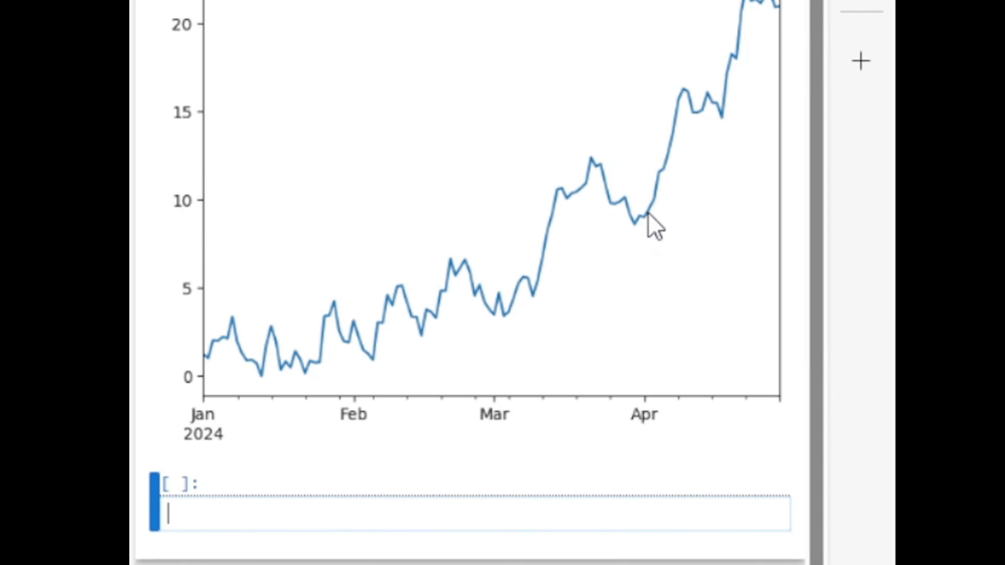
mouse_move(372, 356)
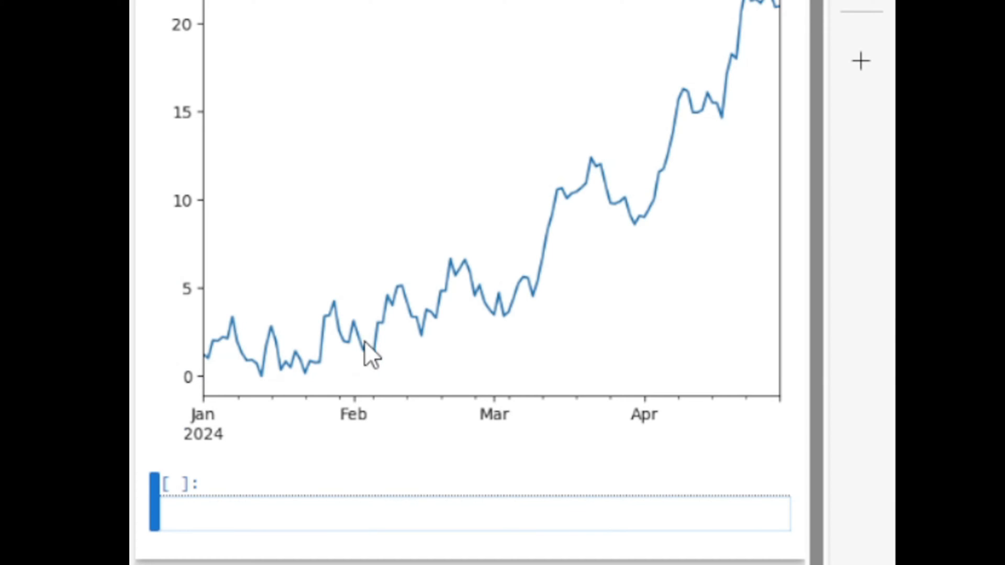
mouse_move(366, 346)
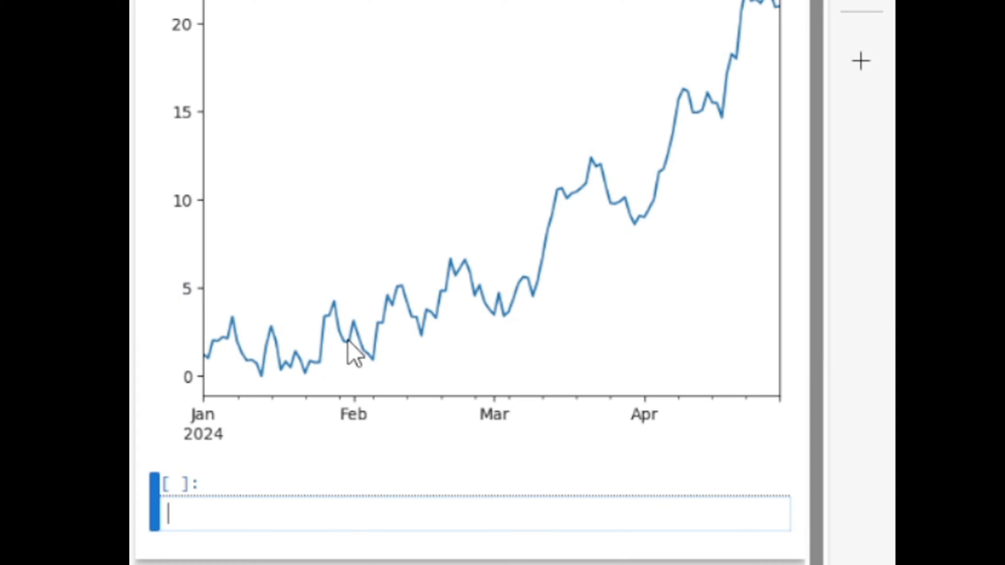
mouse_move(523, 326)
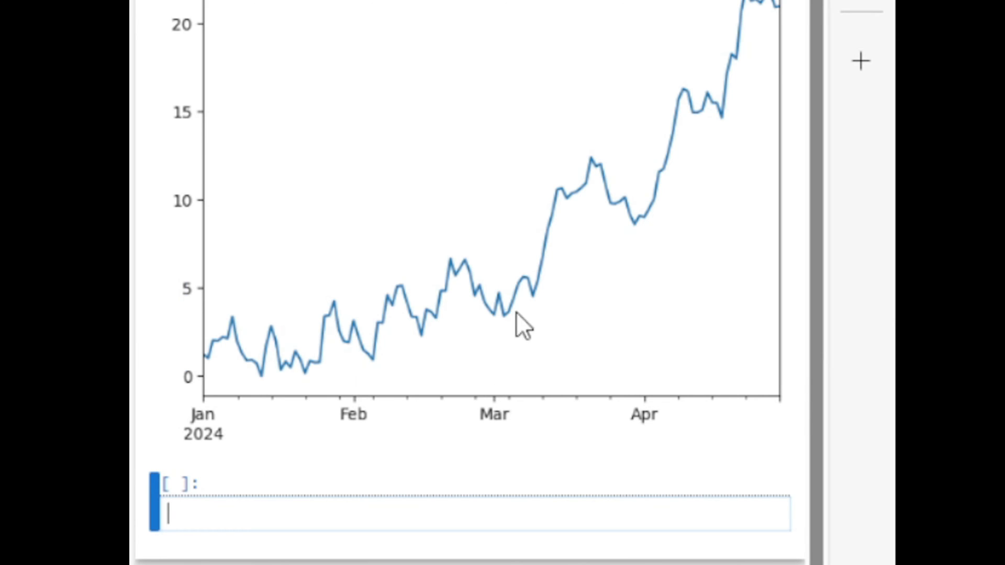
mouse_move(503, 320)
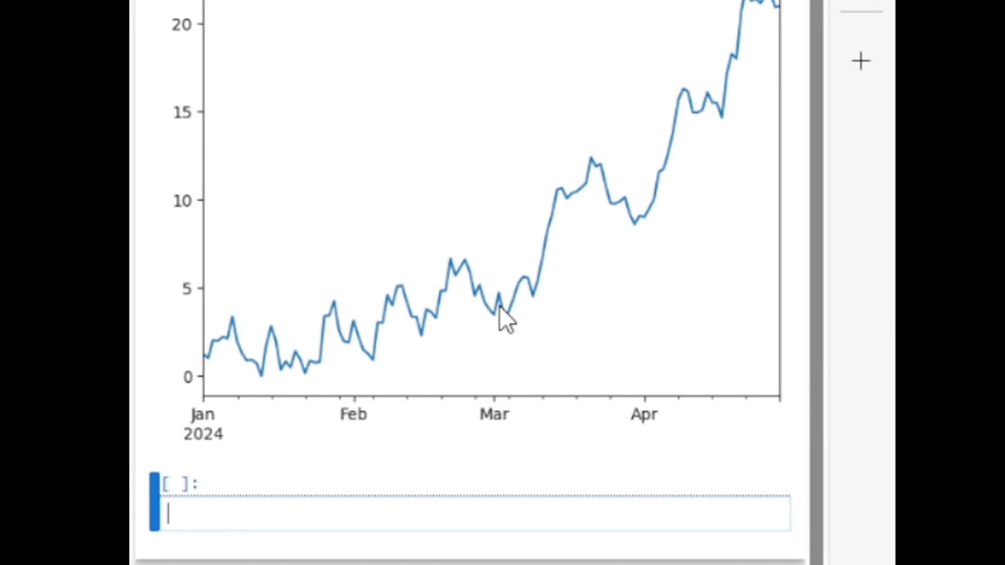
mouse_move(491, 330)
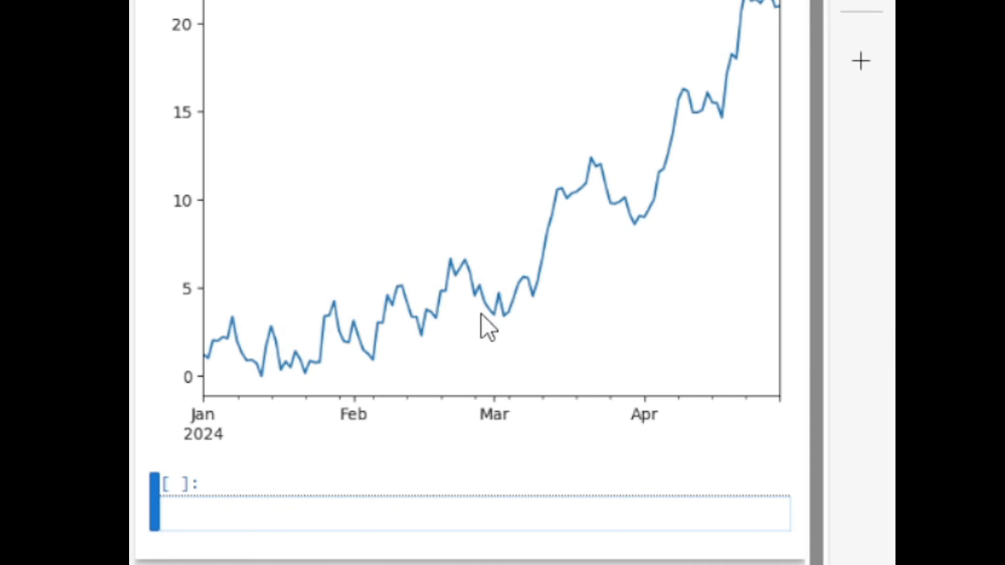
mouse_move(809, 28)
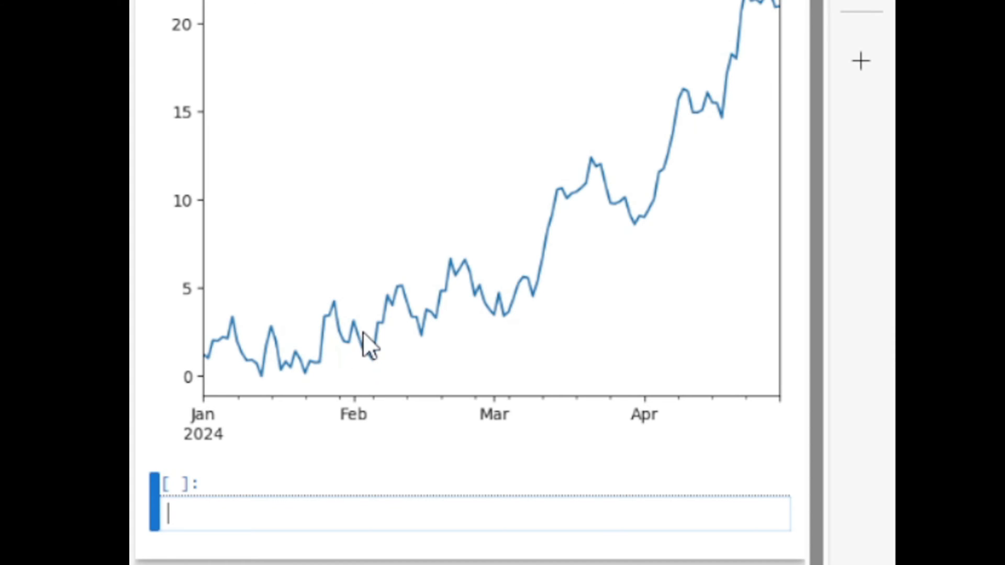
mouse_move(640, 186)
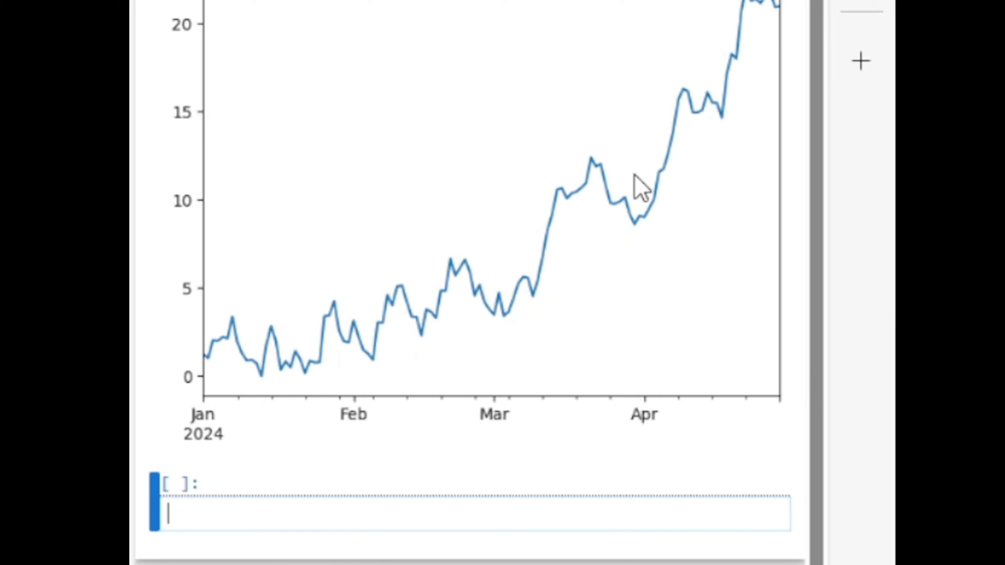
mouse_move(811, 119)
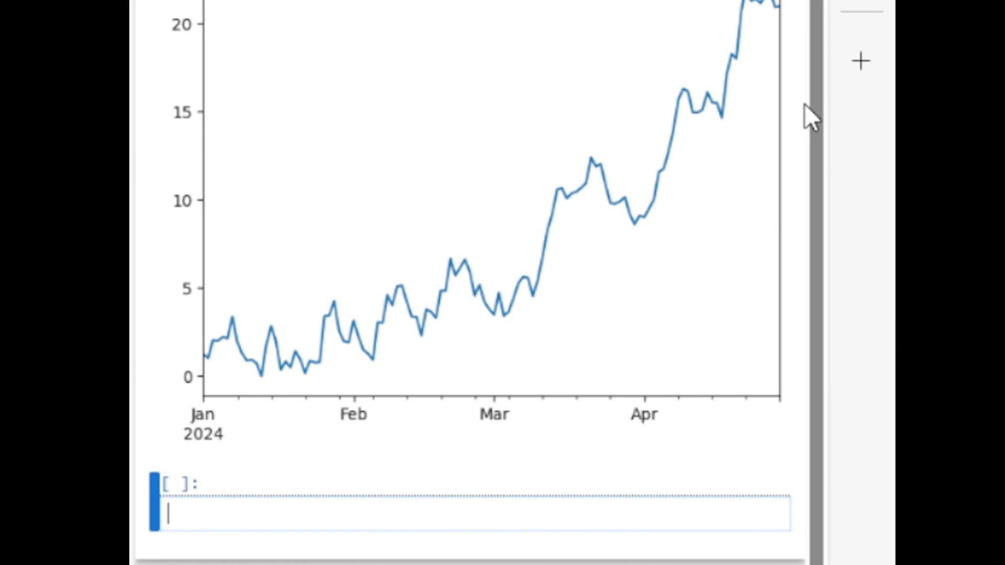
mouse_move(359, 342)
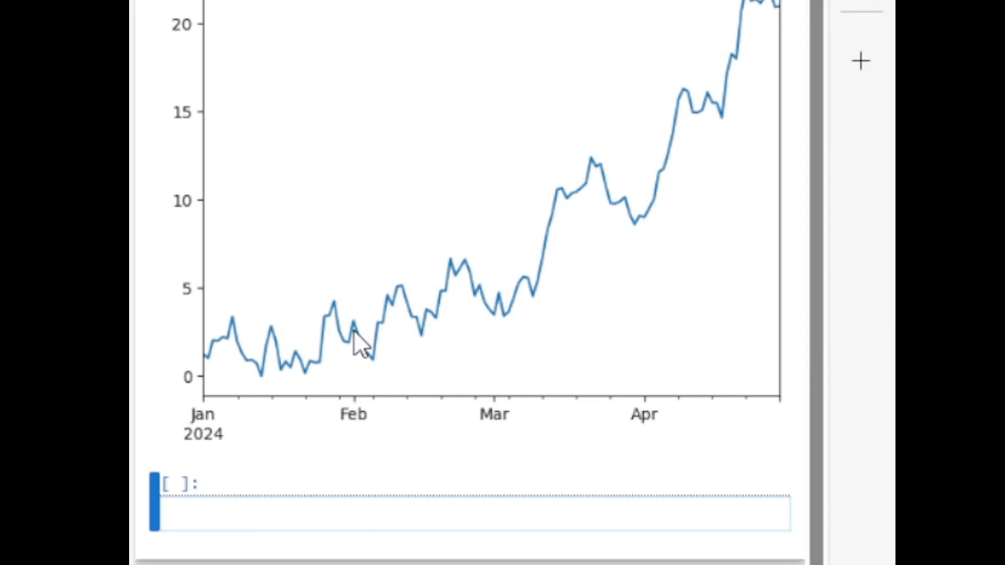
scroll(up, 3)
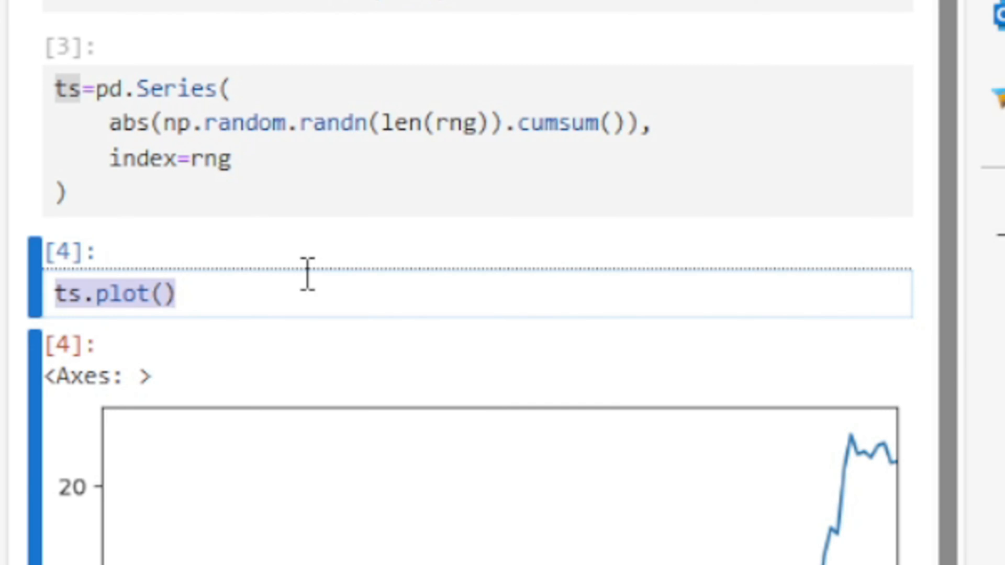
- Start the cell monthly_mean=ts.resample("M") to group ts by month end
click(173, 294)
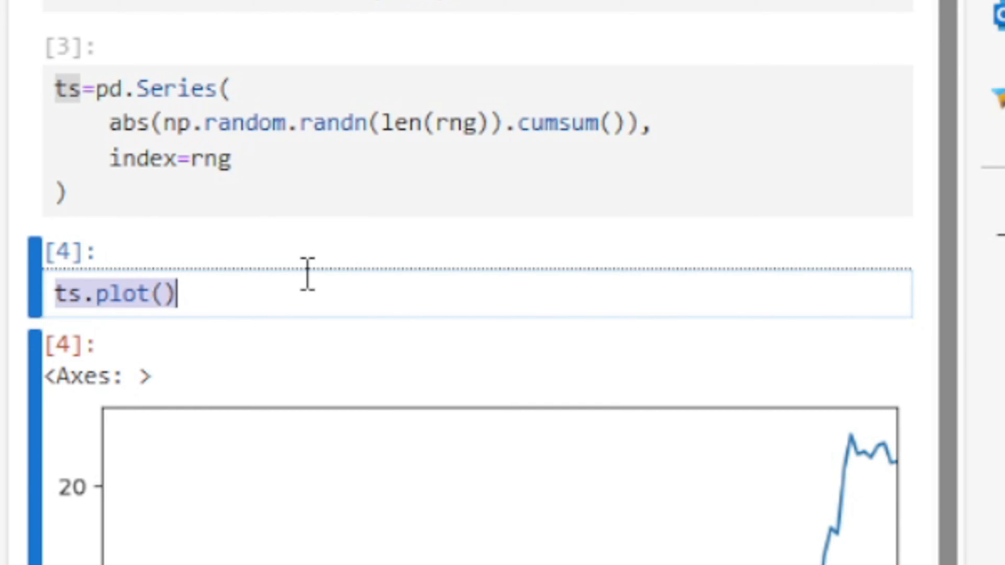
text(mon)
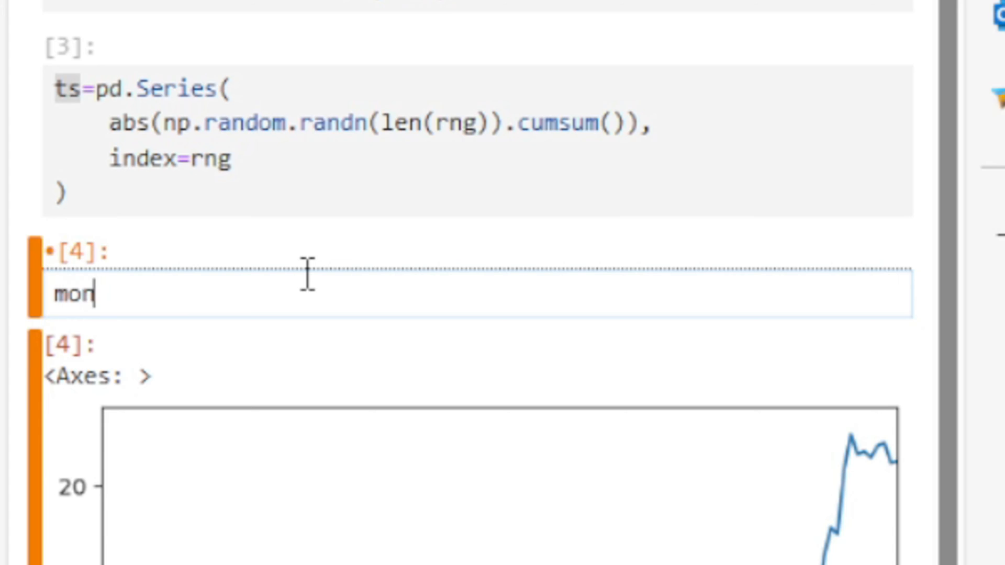
text(thly)
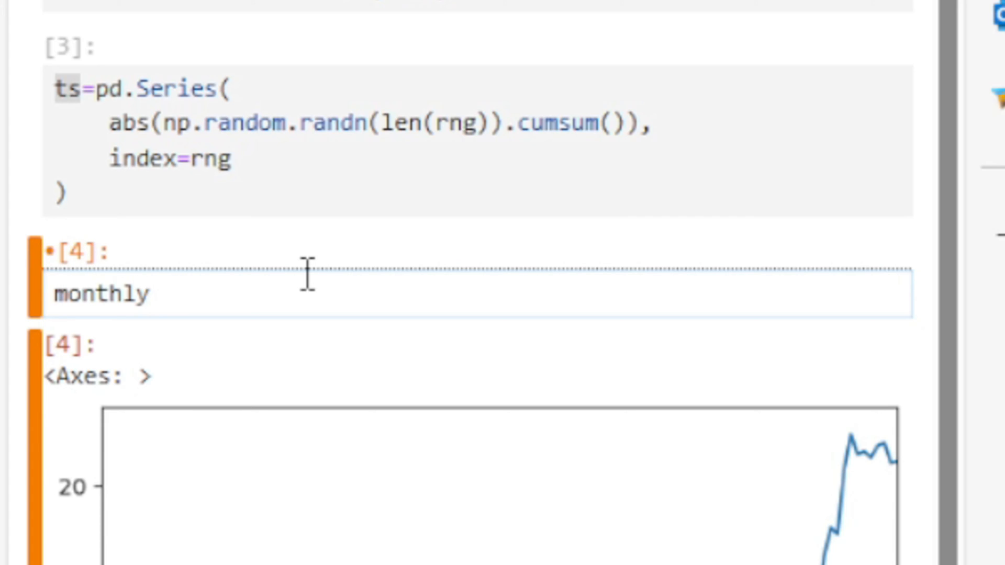
text(_mean=t)
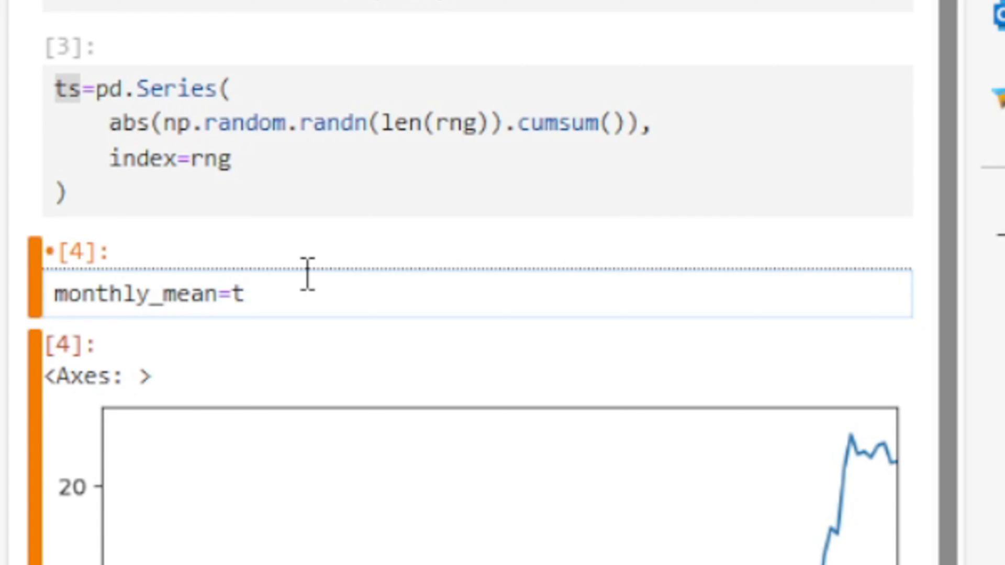
text(s.)
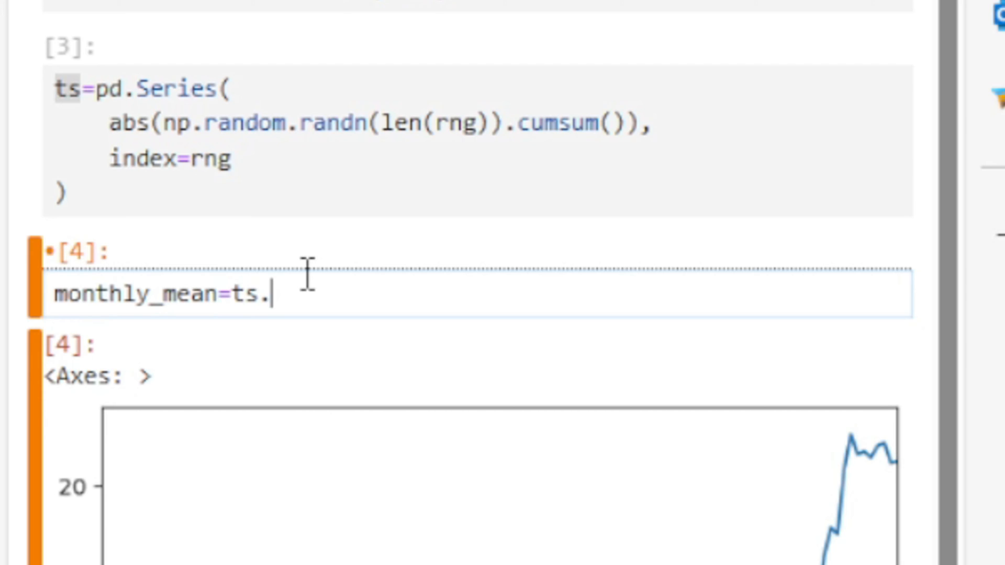
text(resample())
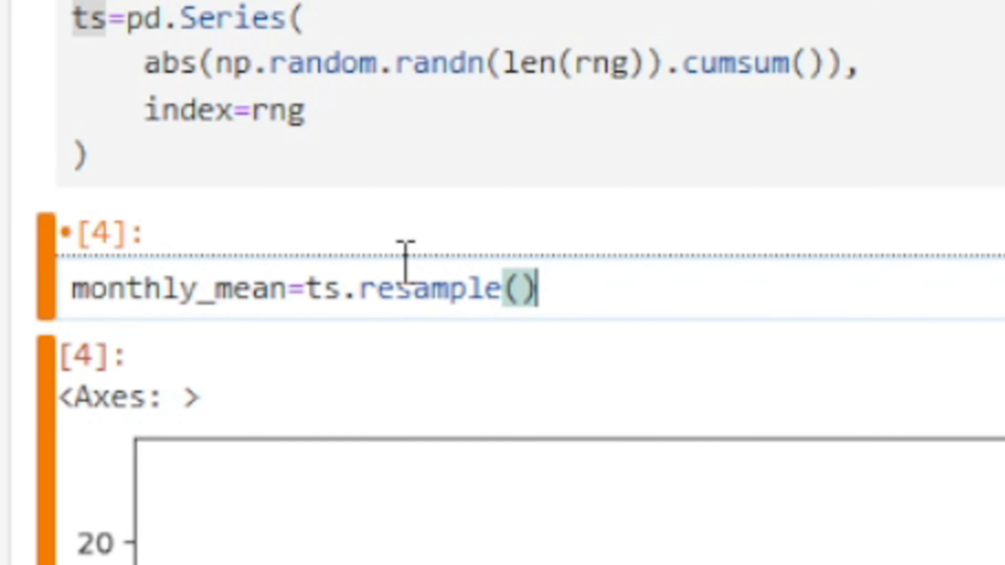
text("")
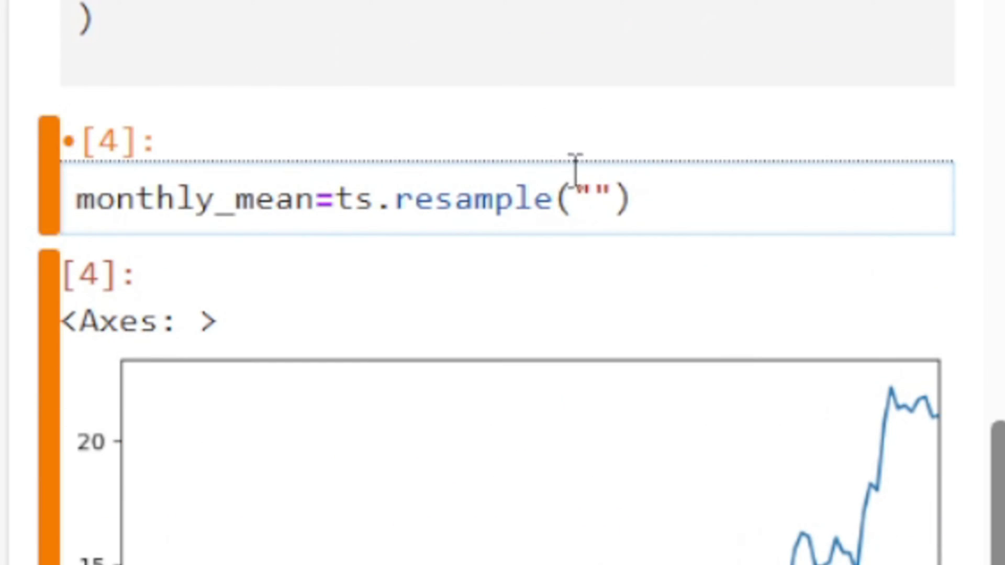
text(M)
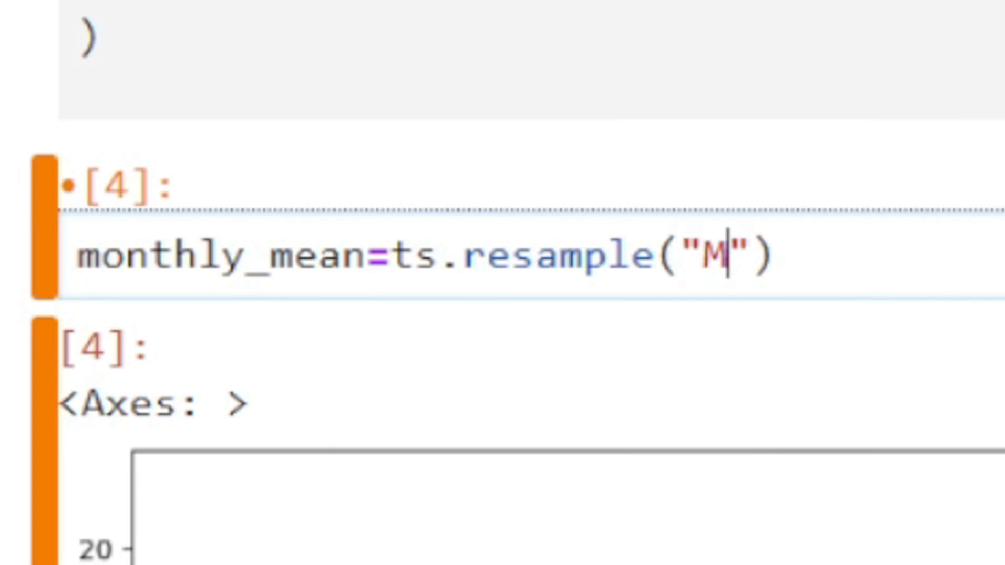
- Finish the expression with .mean() so monthly_mean holds monthly averages
scroll(up, 3)
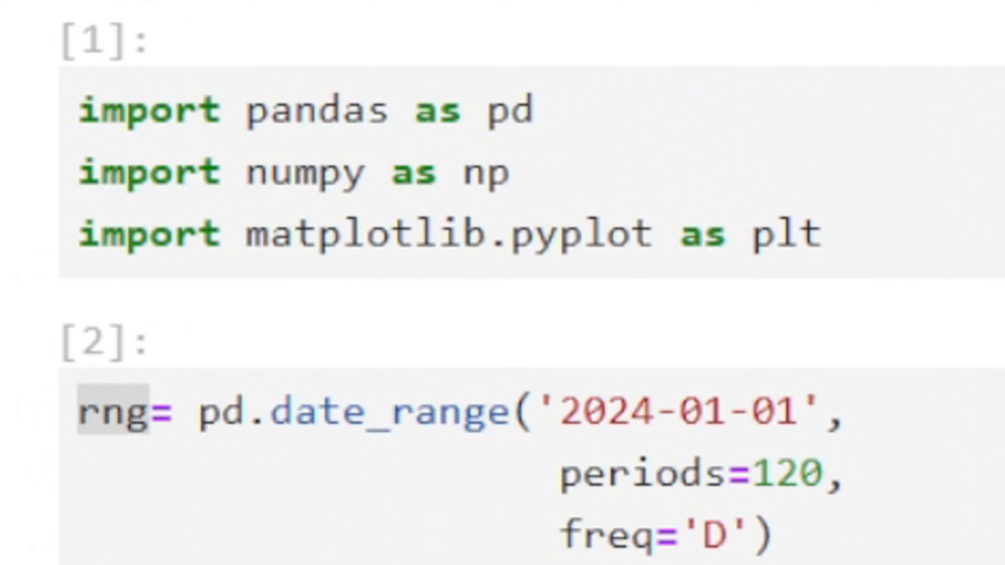
scroll(down, 3)
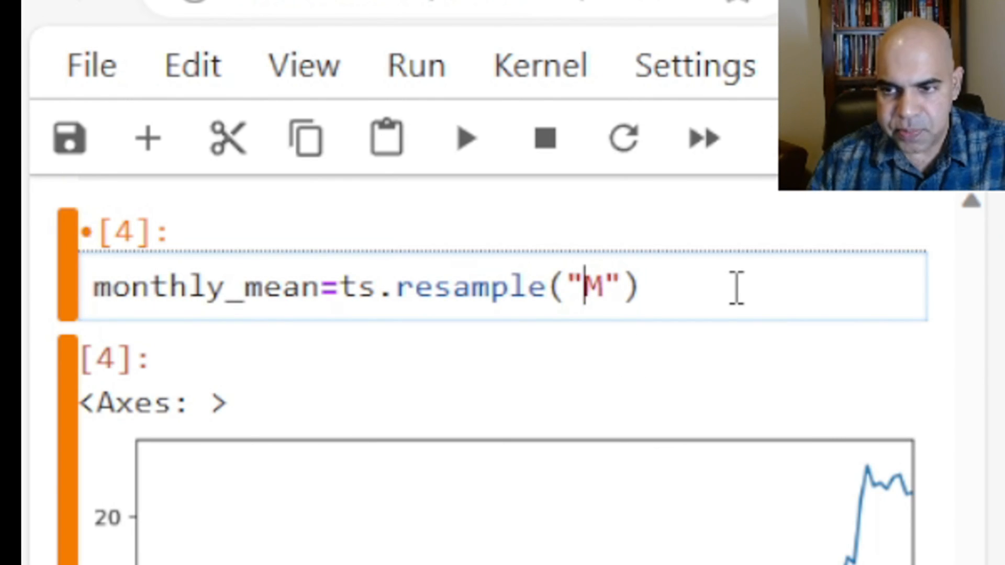
text(.)
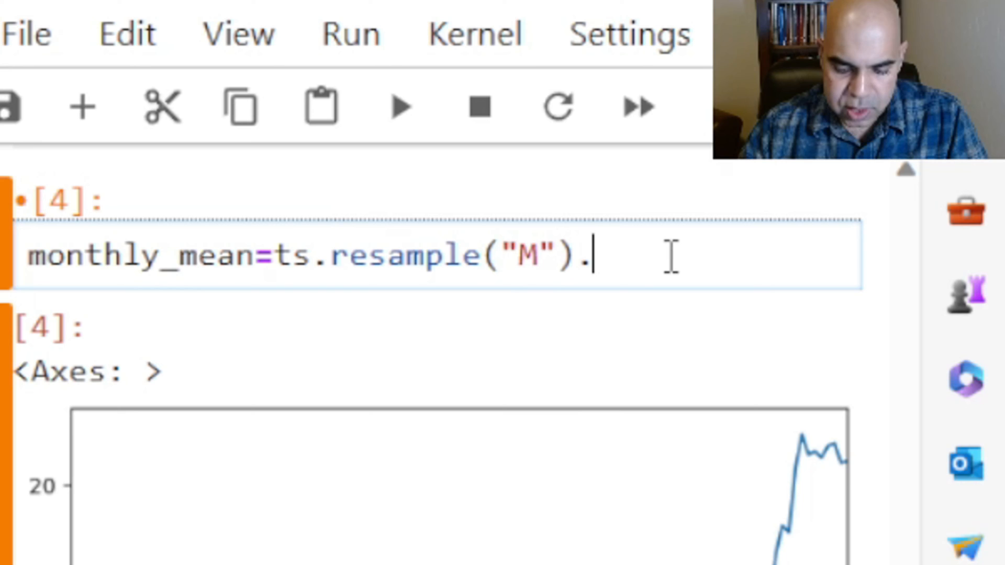
text(mea)
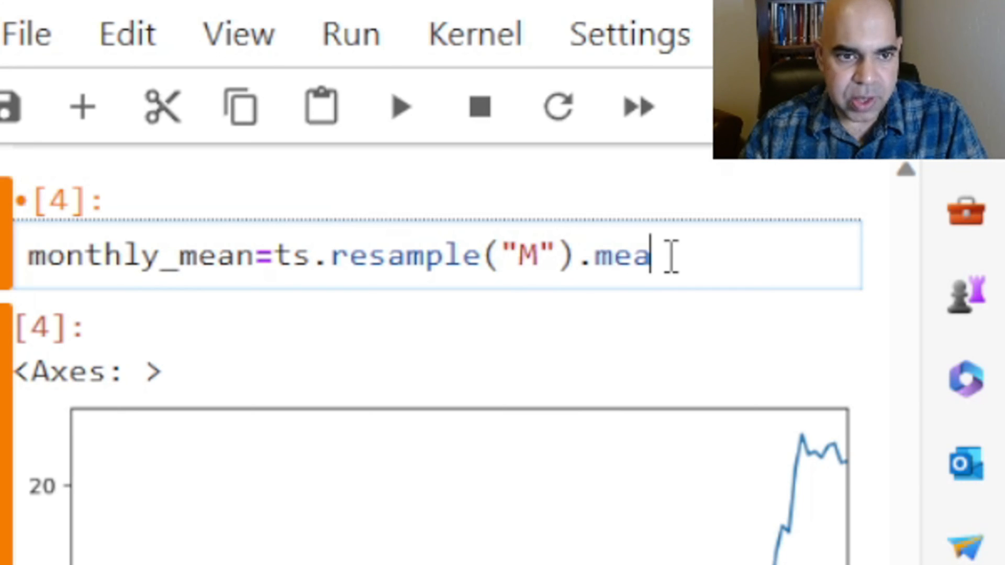
text(n)
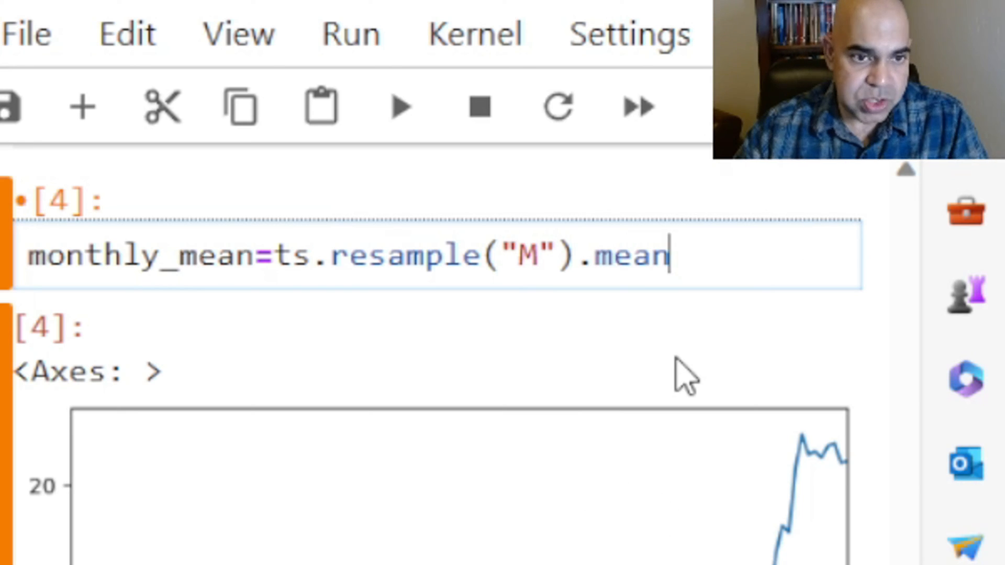
text(())
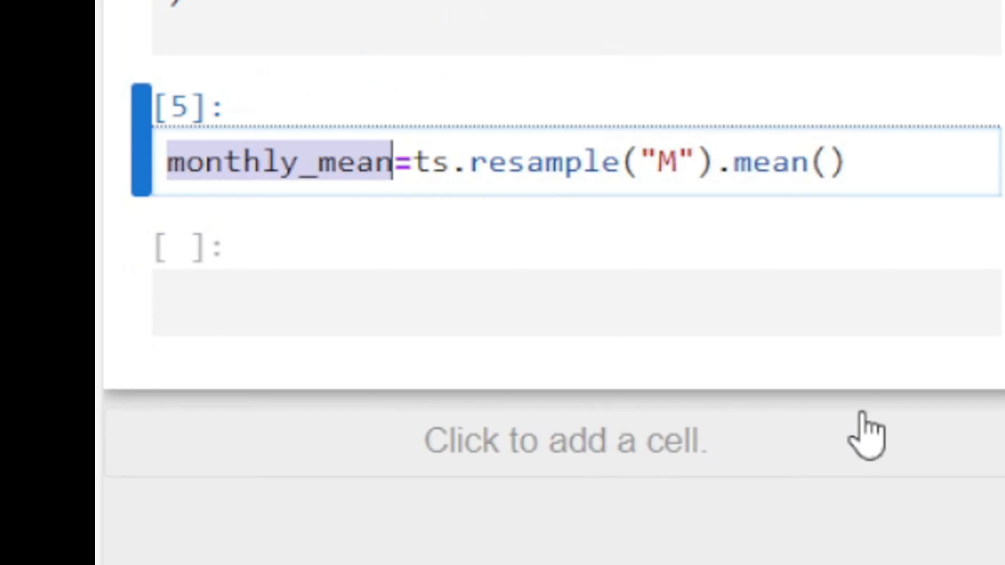
- Print monthly_mean, showing four month-end averages from about 1.63 to 16.47
text(monthly_mean)
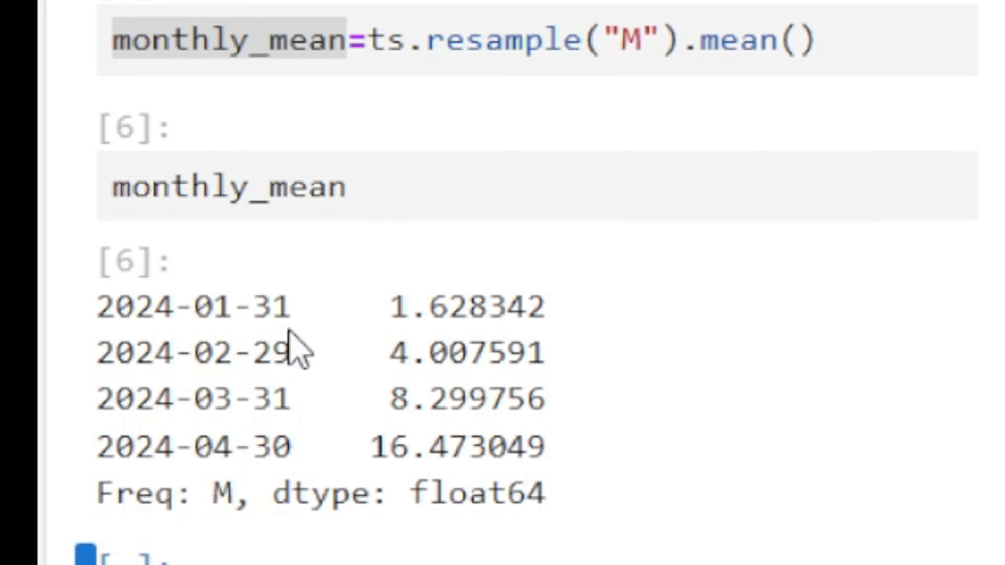
mouse_move(391, 314)
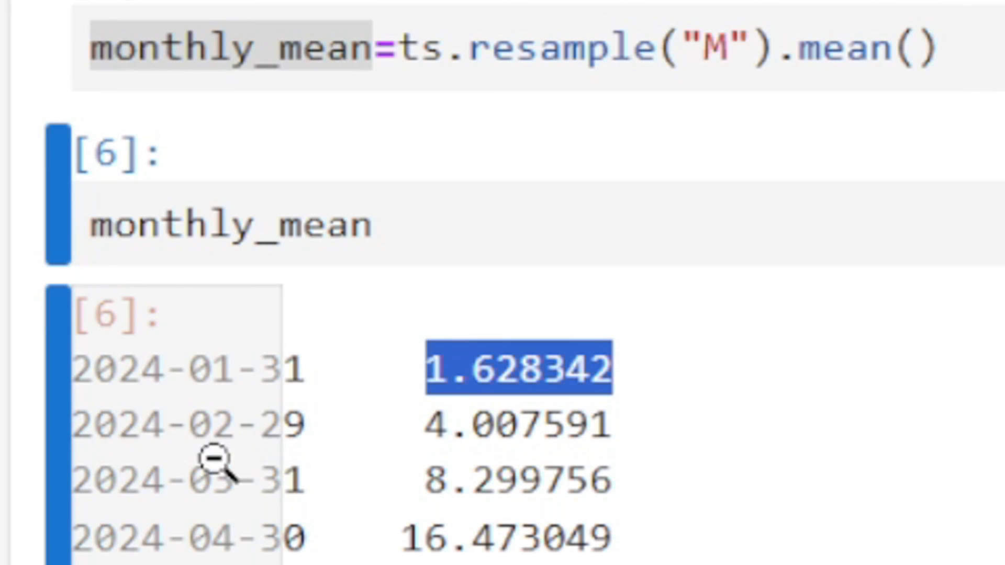
mouse_move(122, 455)
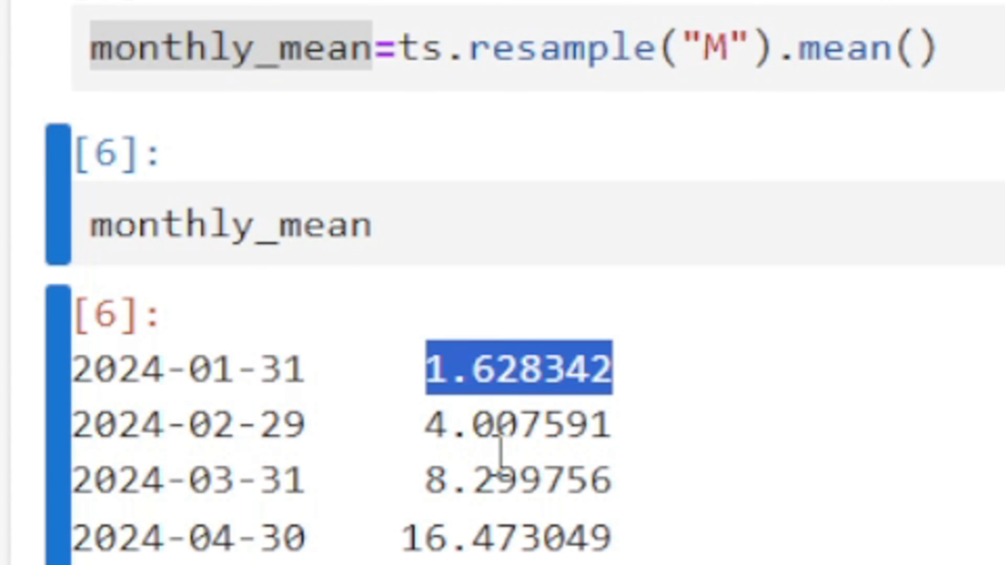
click(512, 424)
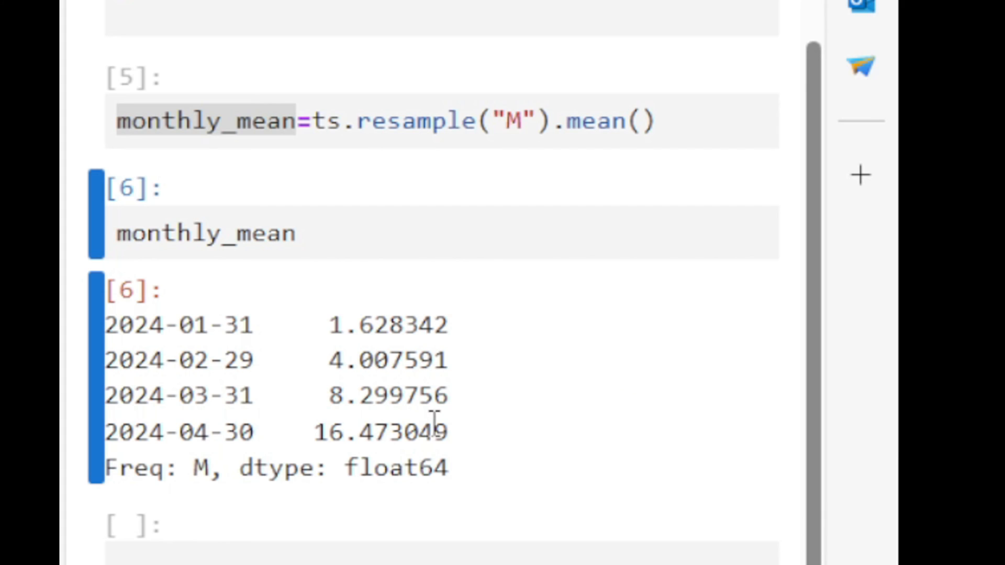
- Scroll the notebook down to the empty cell below the monthly_mean output
scroll(up, 3)
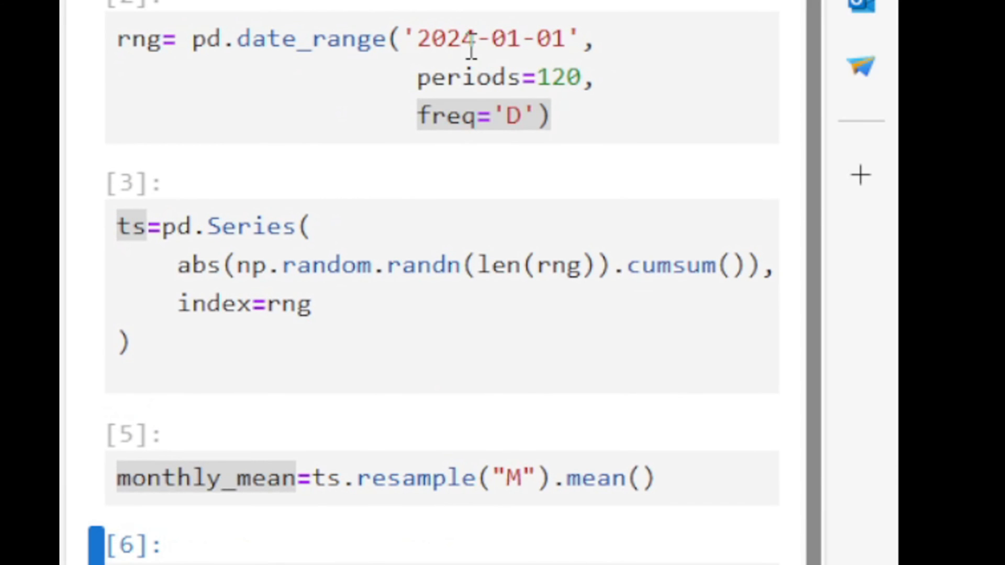
scroll(down, 3)
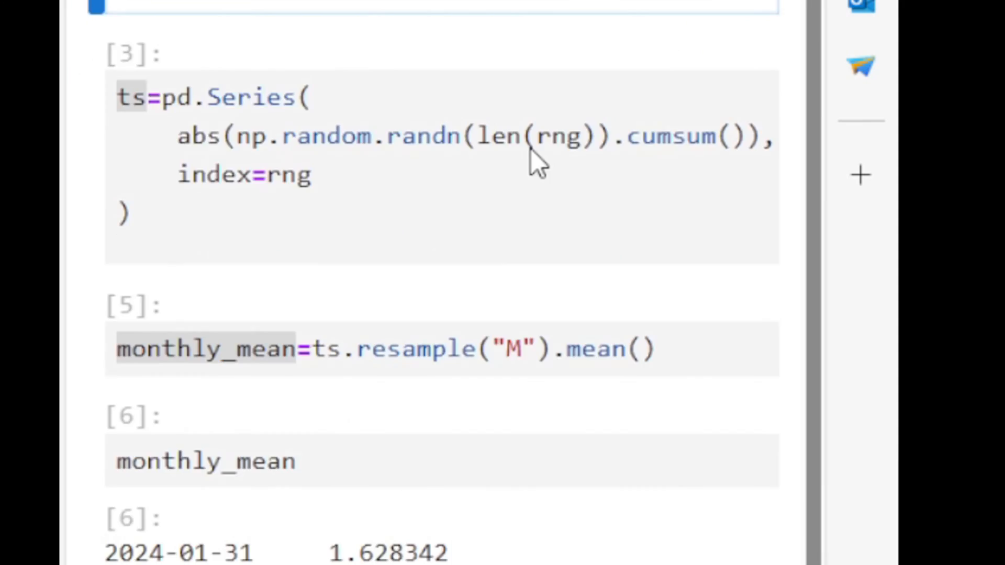
scroll(down, 3)
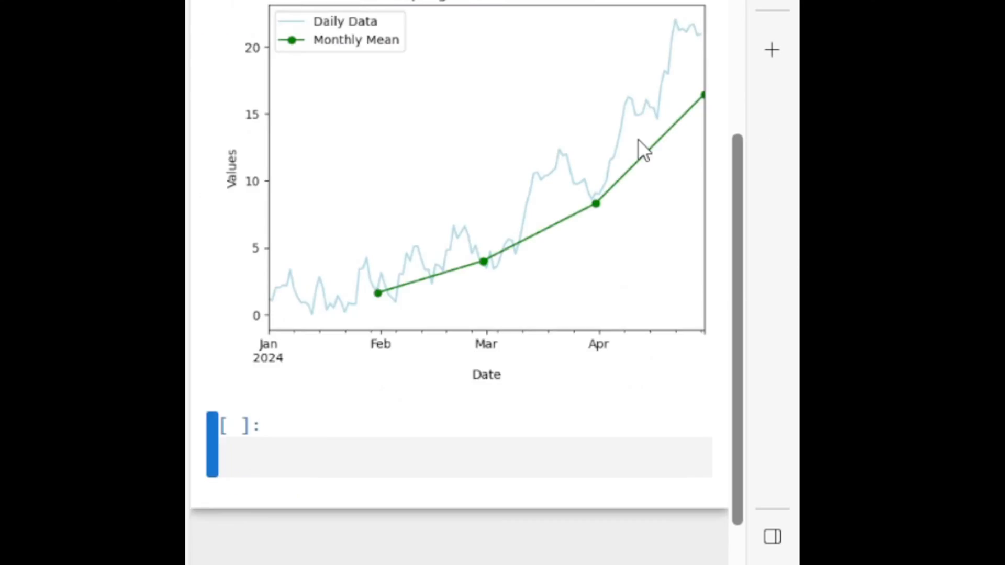
scroll(up, 3)
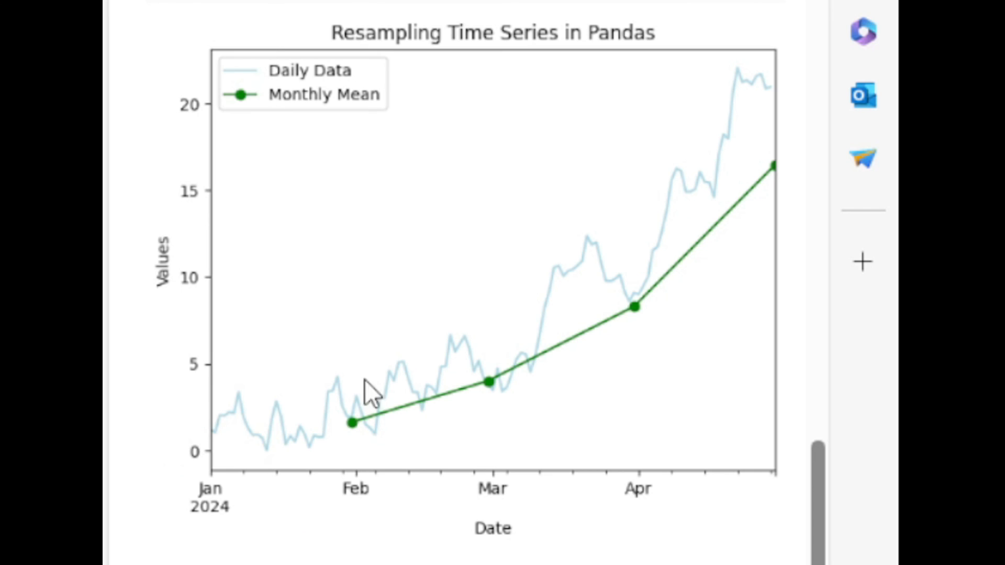
mouse_move(780, 105)
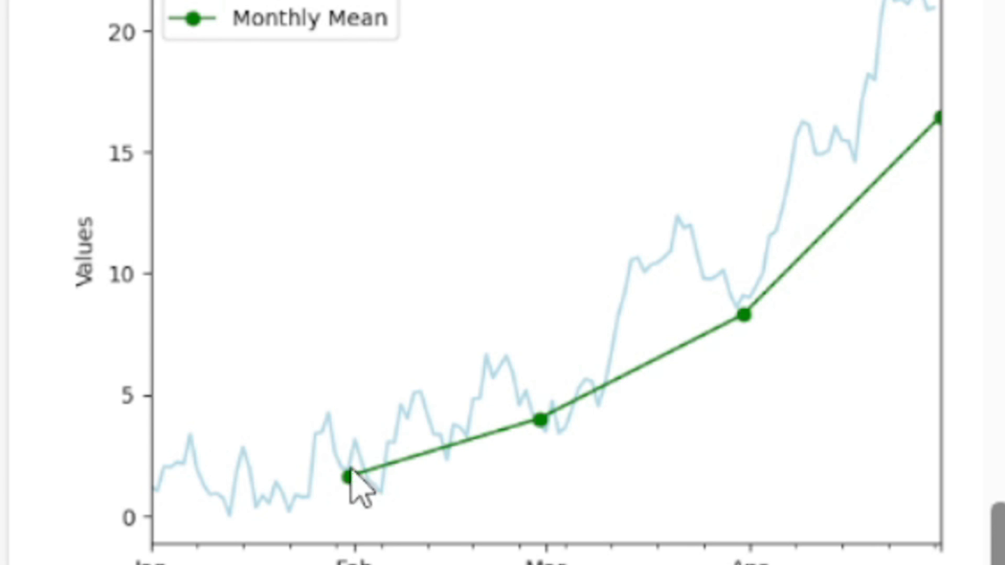
mouse_move(990, 145)
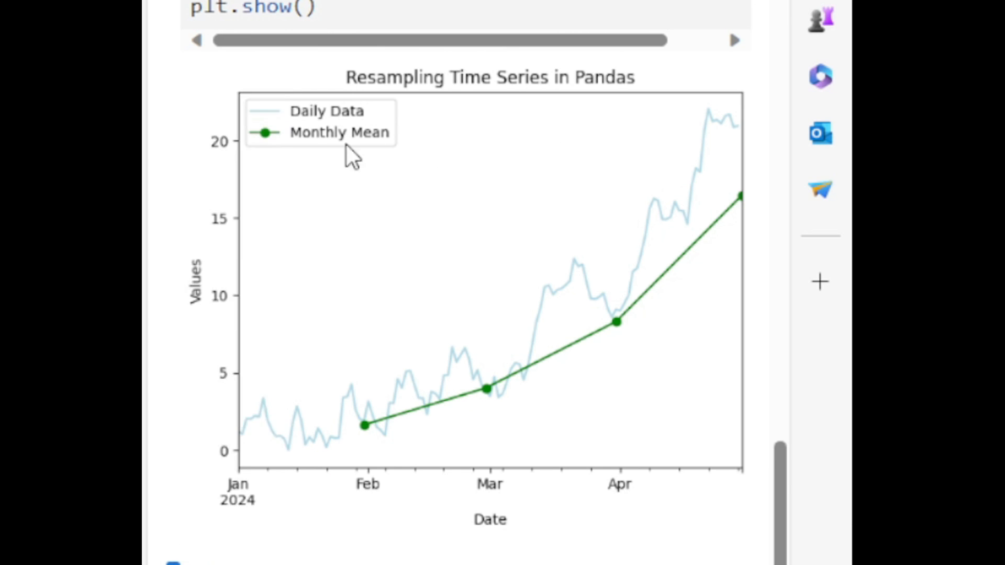
mouse_move(340, 161)
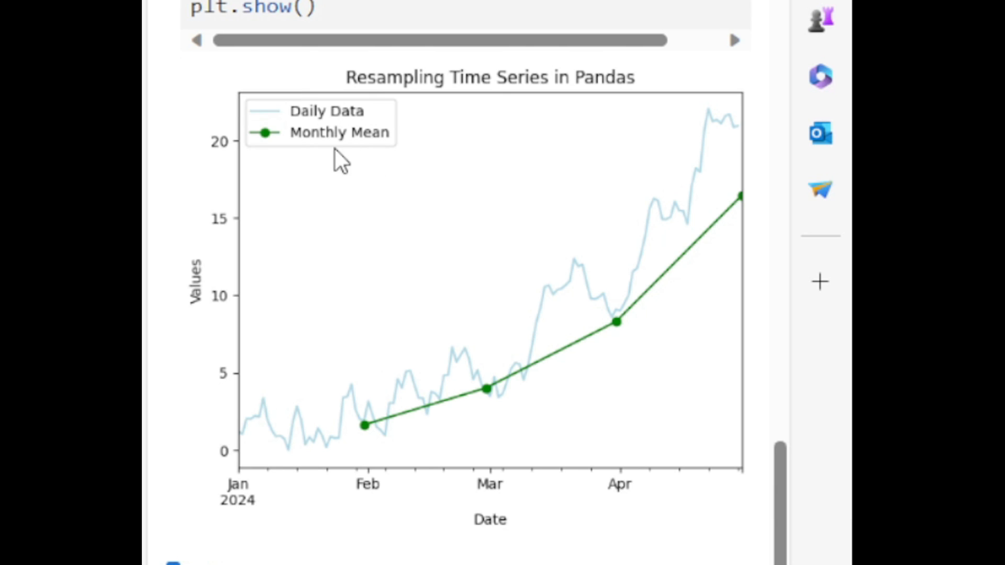
scroll(up, 3)
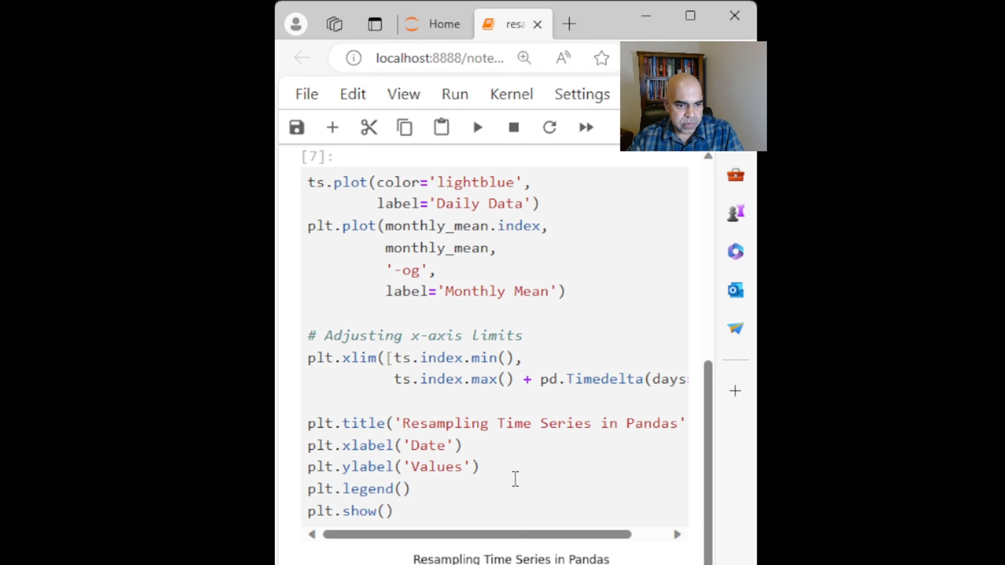